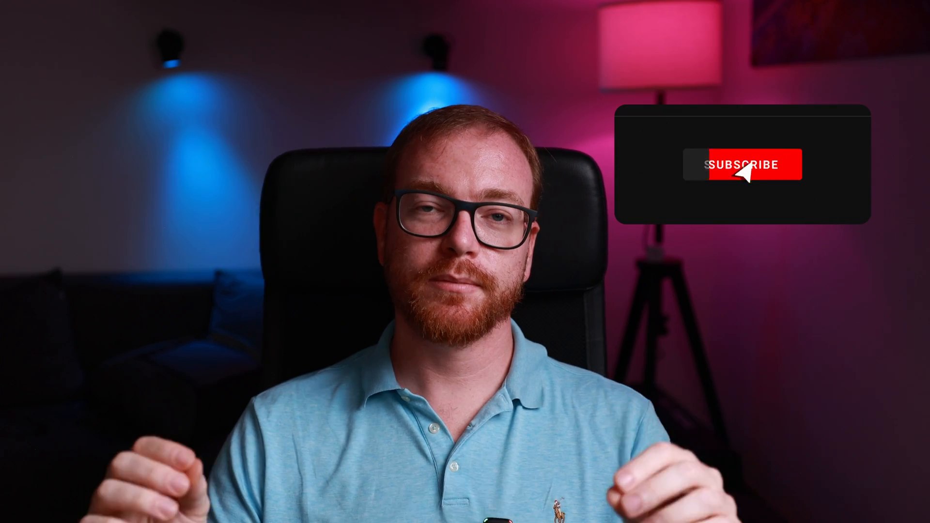
click(740, 164)
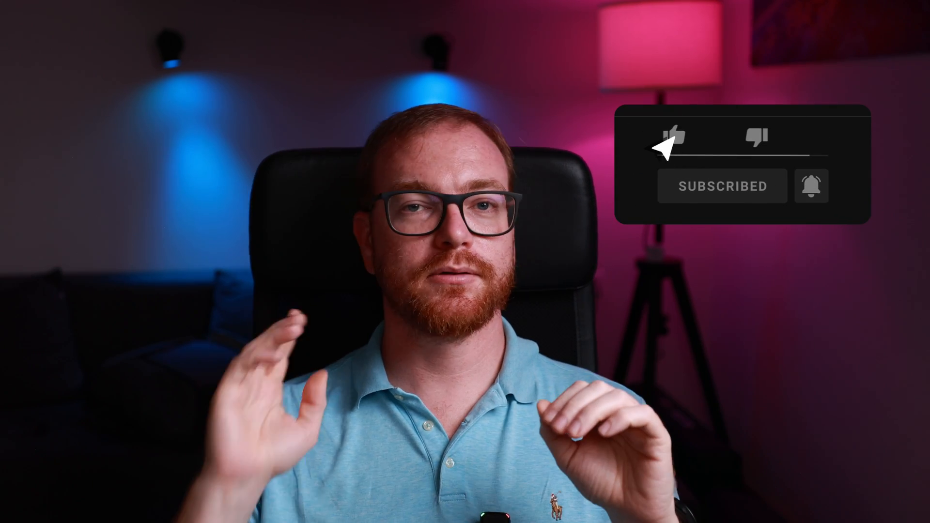